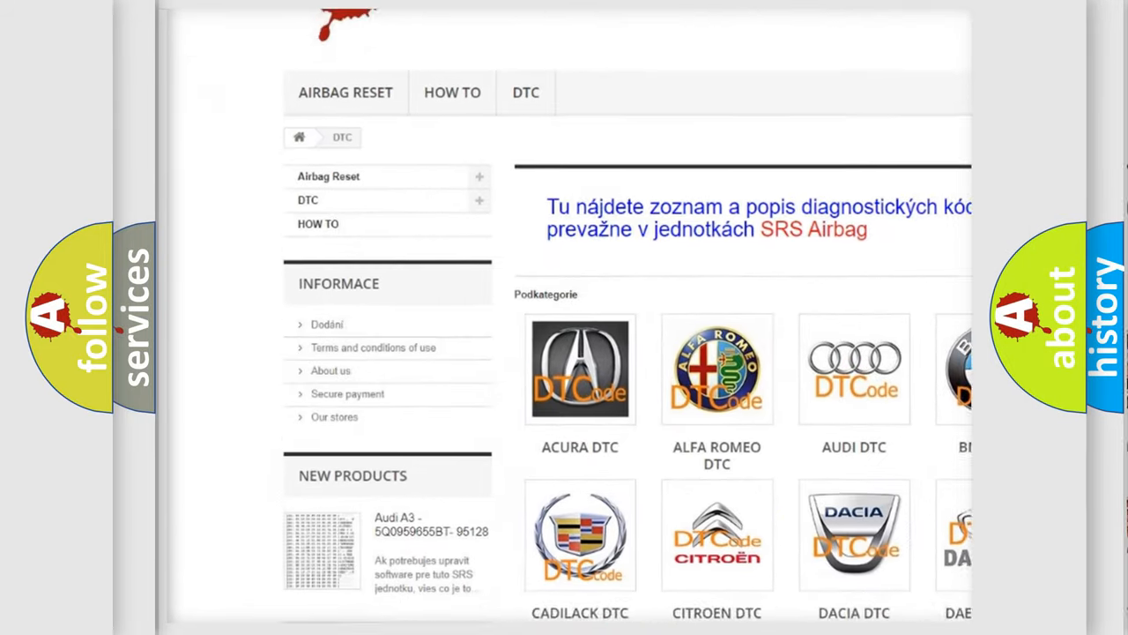
scroll(down, 3)
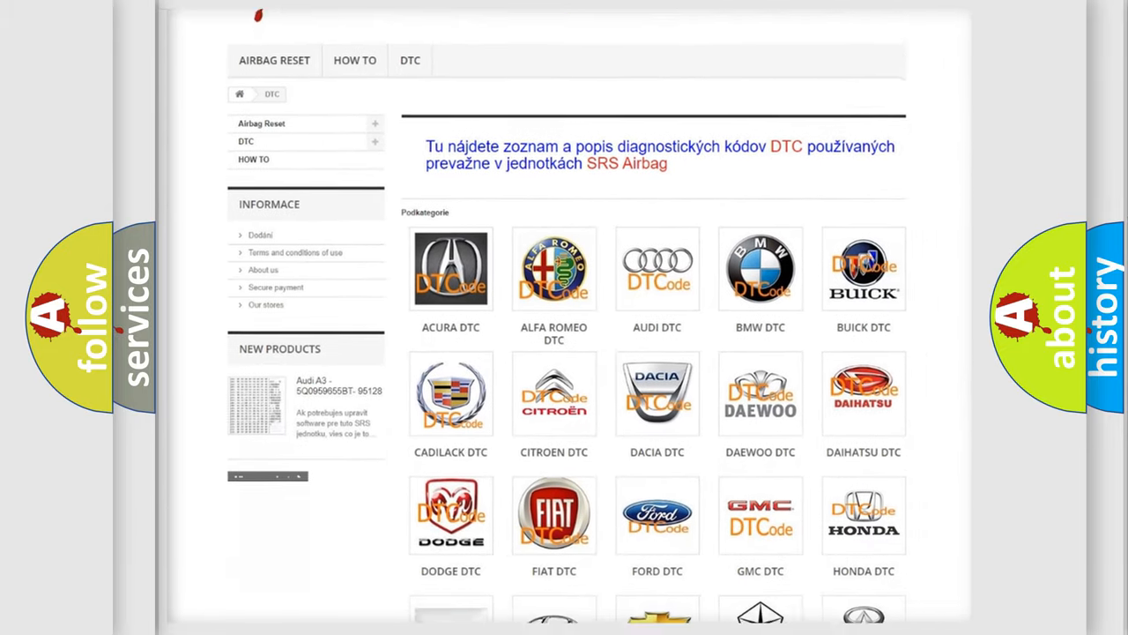
scroll(down, 3)
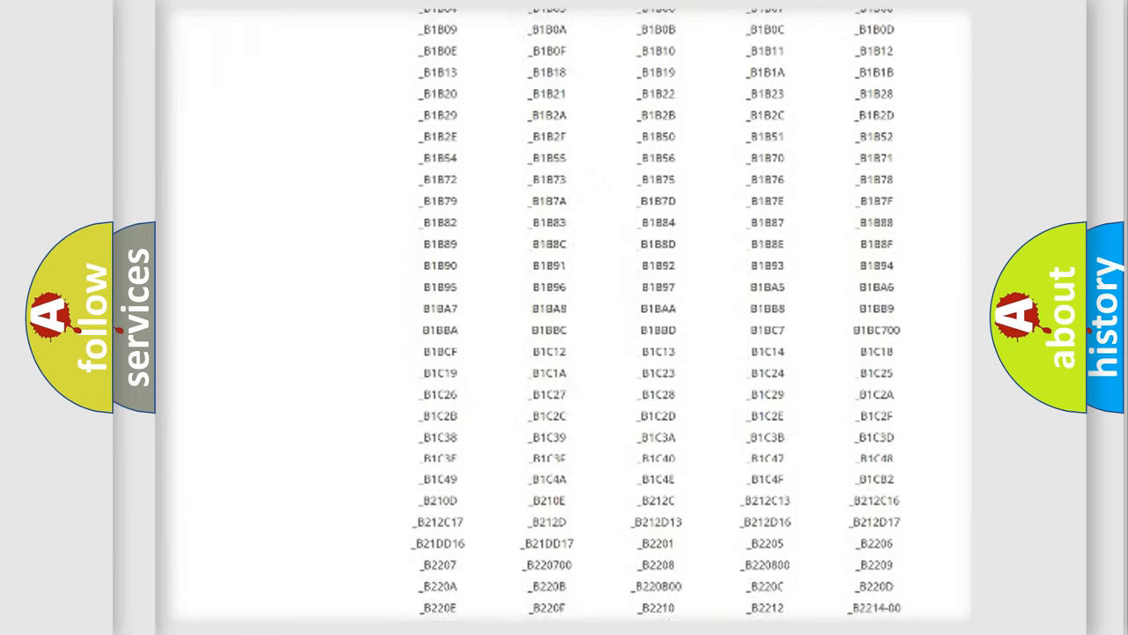
scroll(down, 3)
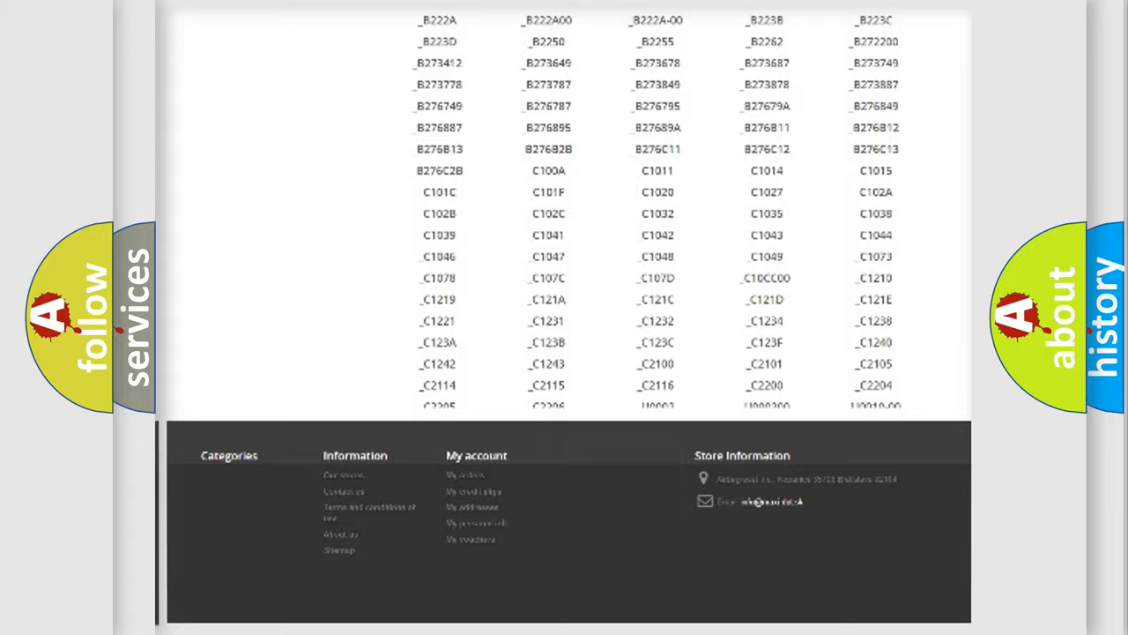
scroll(up, 3)
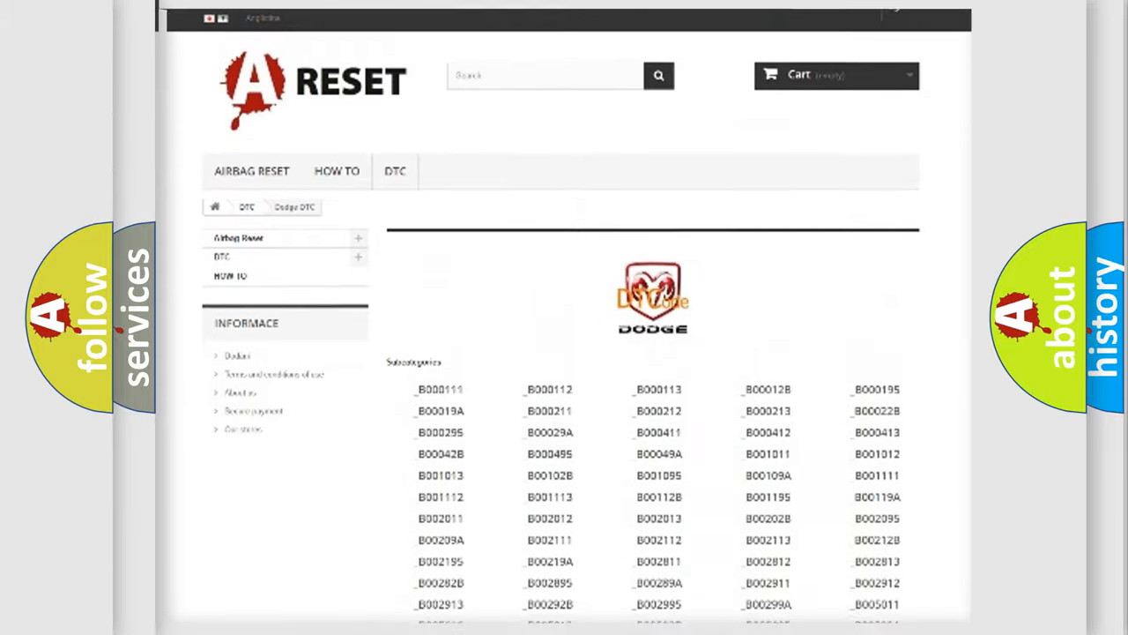